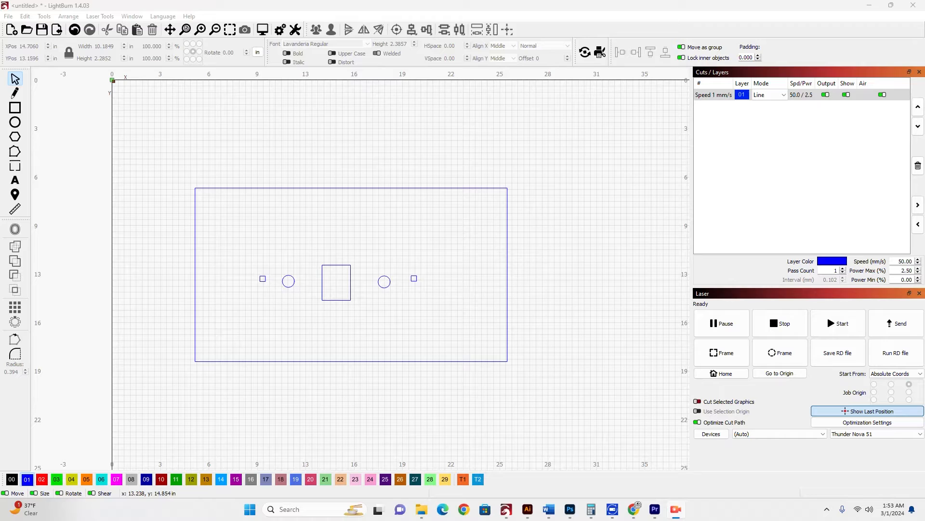
{"action": "mouse_move", "coordinate": [351, 276]}
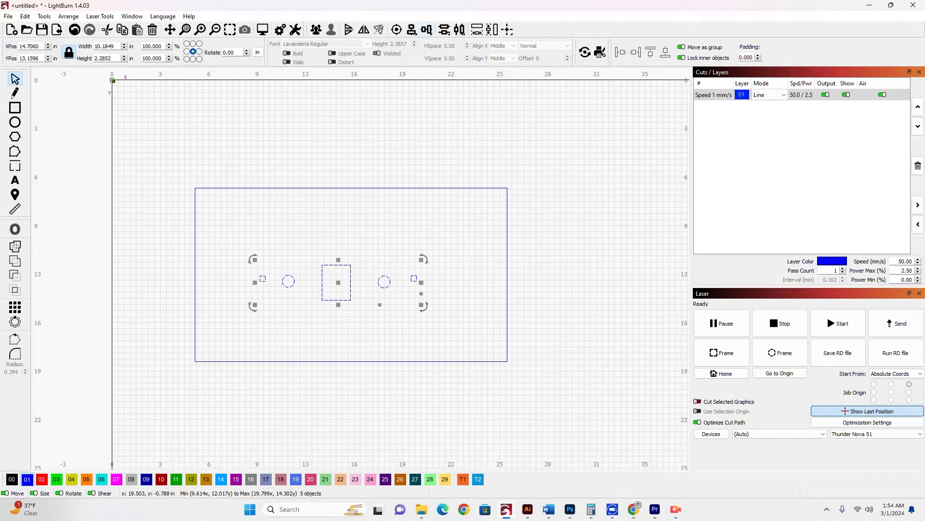
Align the five inner shapes on their vertical centres with Align V-Center
{"action": "left_click", "coordinate": [429, 29]}
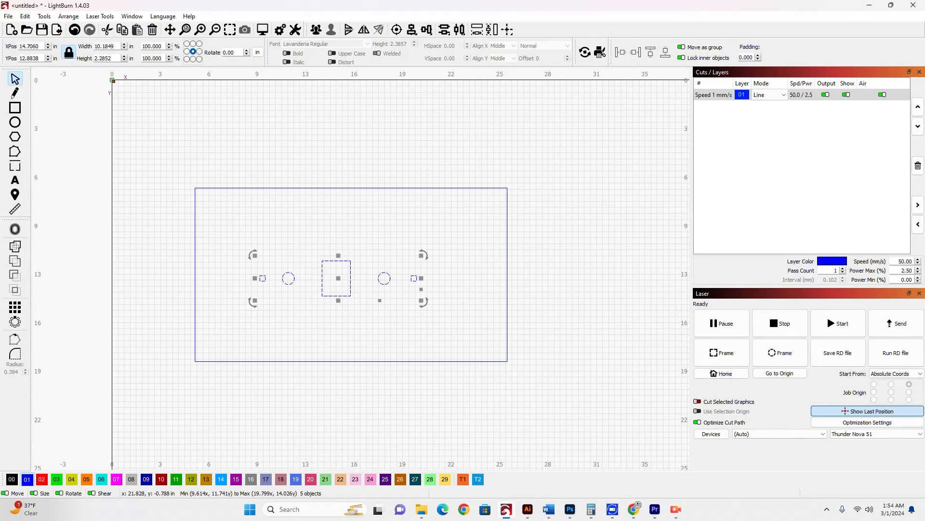
{"action": "mouse_move", "coordinate": [457, 29]}
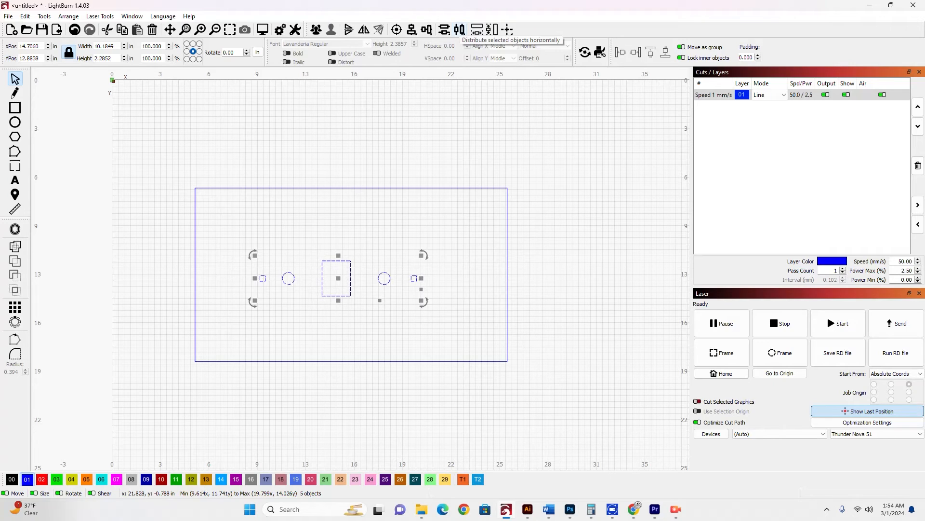
Distribute the five shapes with equal horizontal spacing using Distribute H-Spaced
{"action": "left_click", "coordinate": [459, 29]}
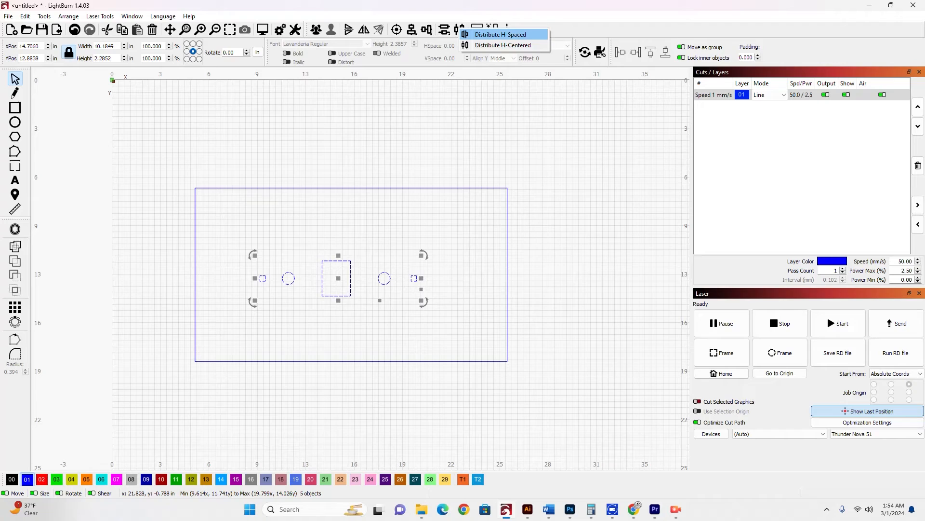
{"action": "left_click", "coordinate": [500, 35]}
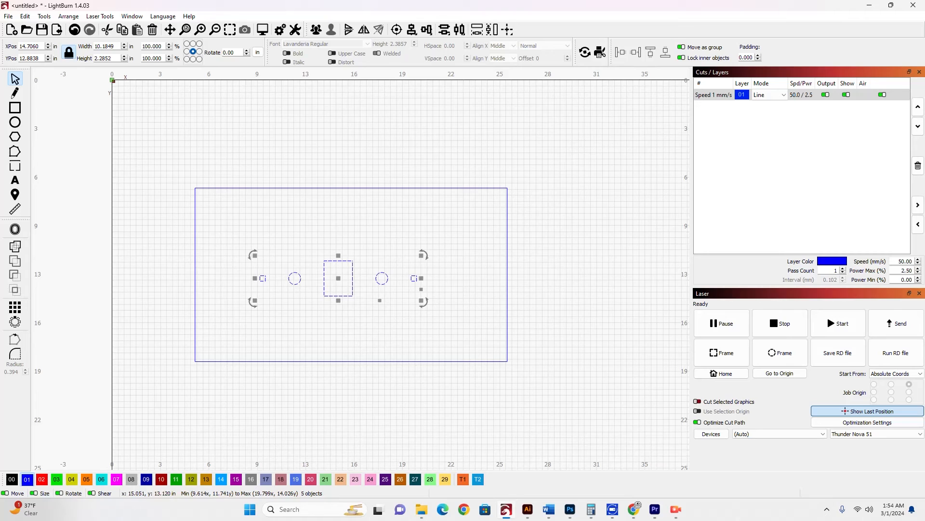
Add the large outer rectangle to the selection alongside the grouped shapes
{"action": "left_click", "coordinate": [68, 16]}
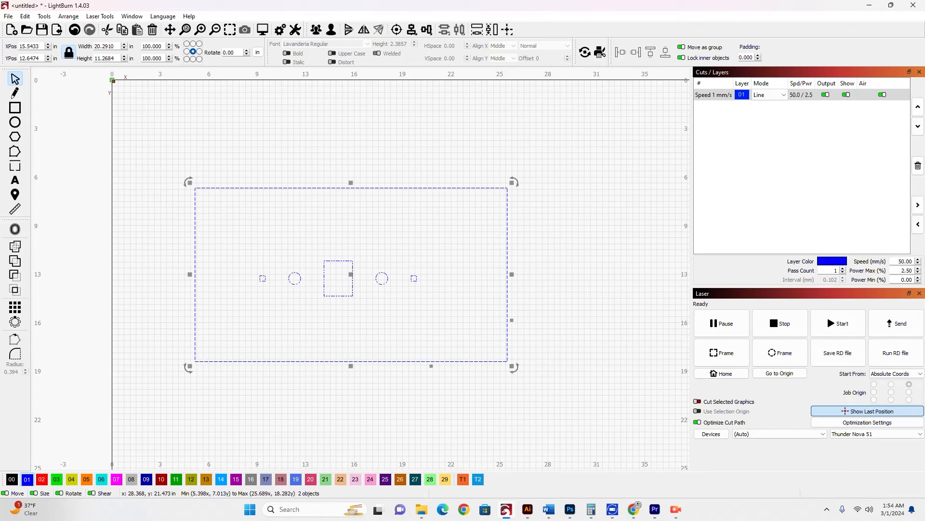
Align the shape group and rectangle on their horizontal centres
{"action": "left_click", "coordinate": [426, 29]}
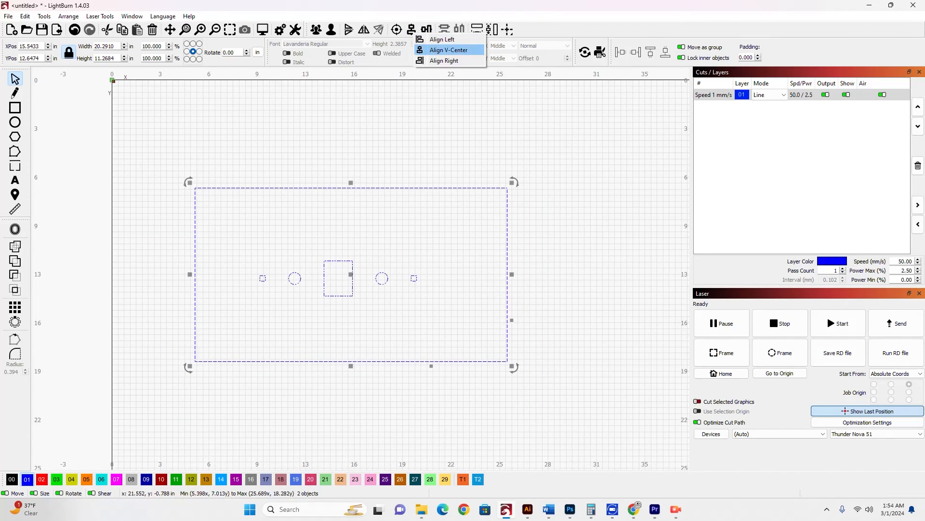
{"action": "left_click", "coordinate": [442, 39]}
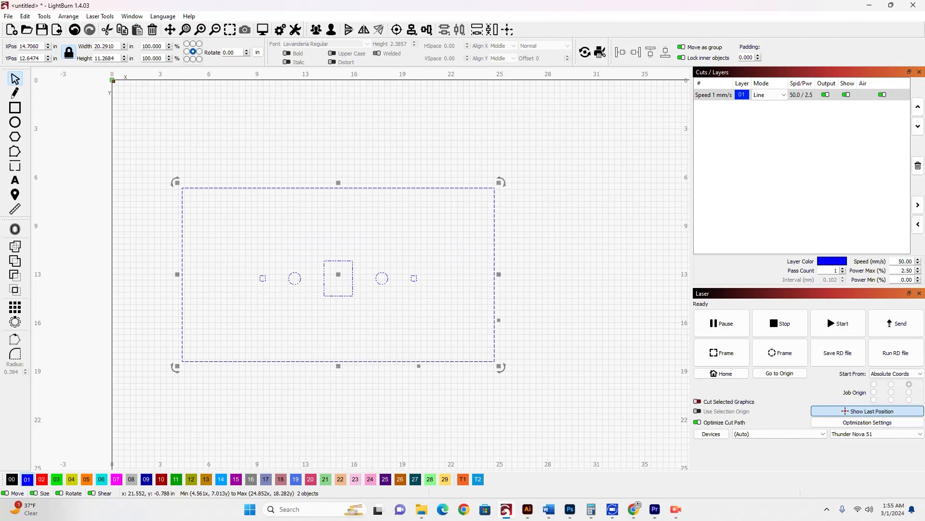
{"action": "left_click", "coordinate": [426, 29]}
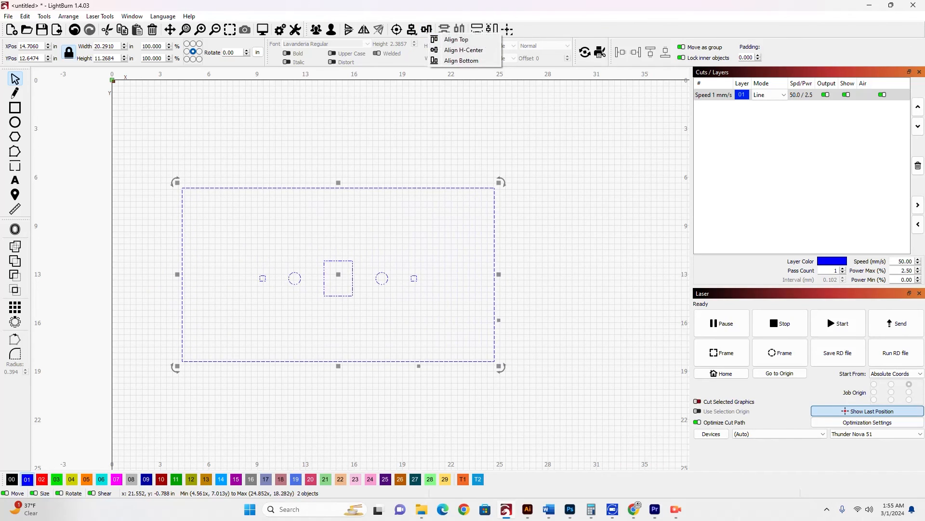